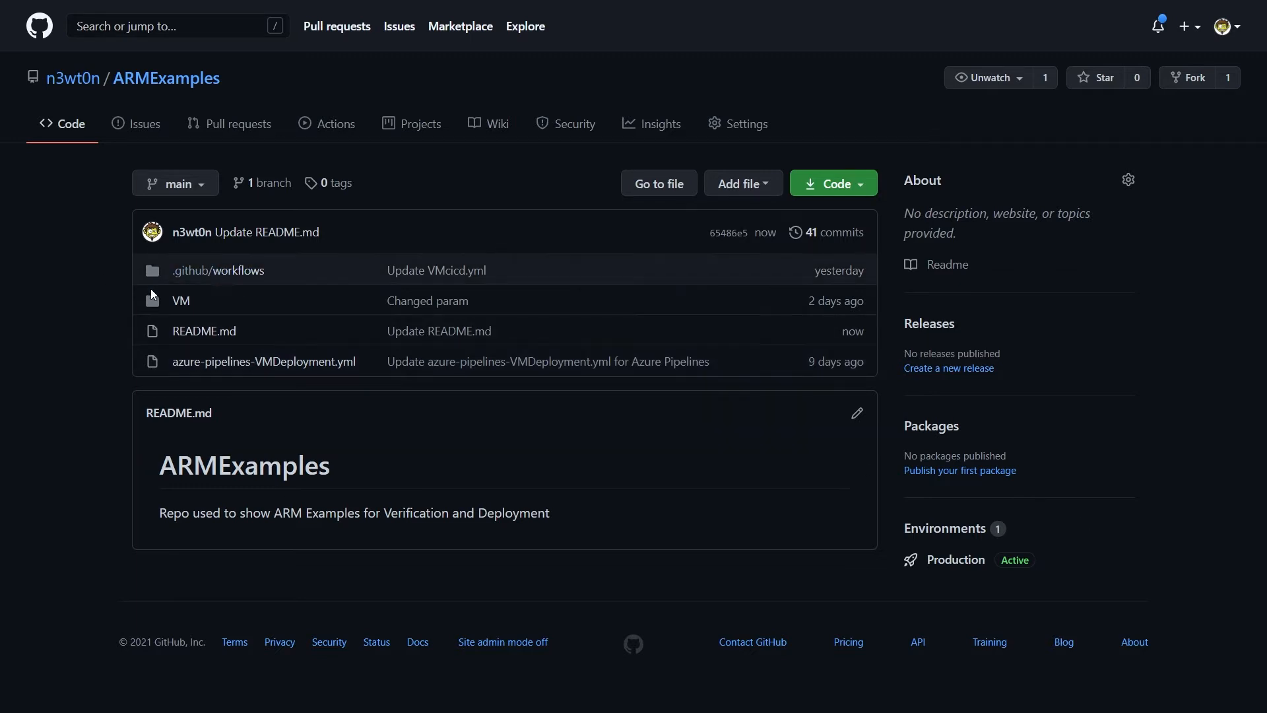
pyautogui.moveTo(212, 327)
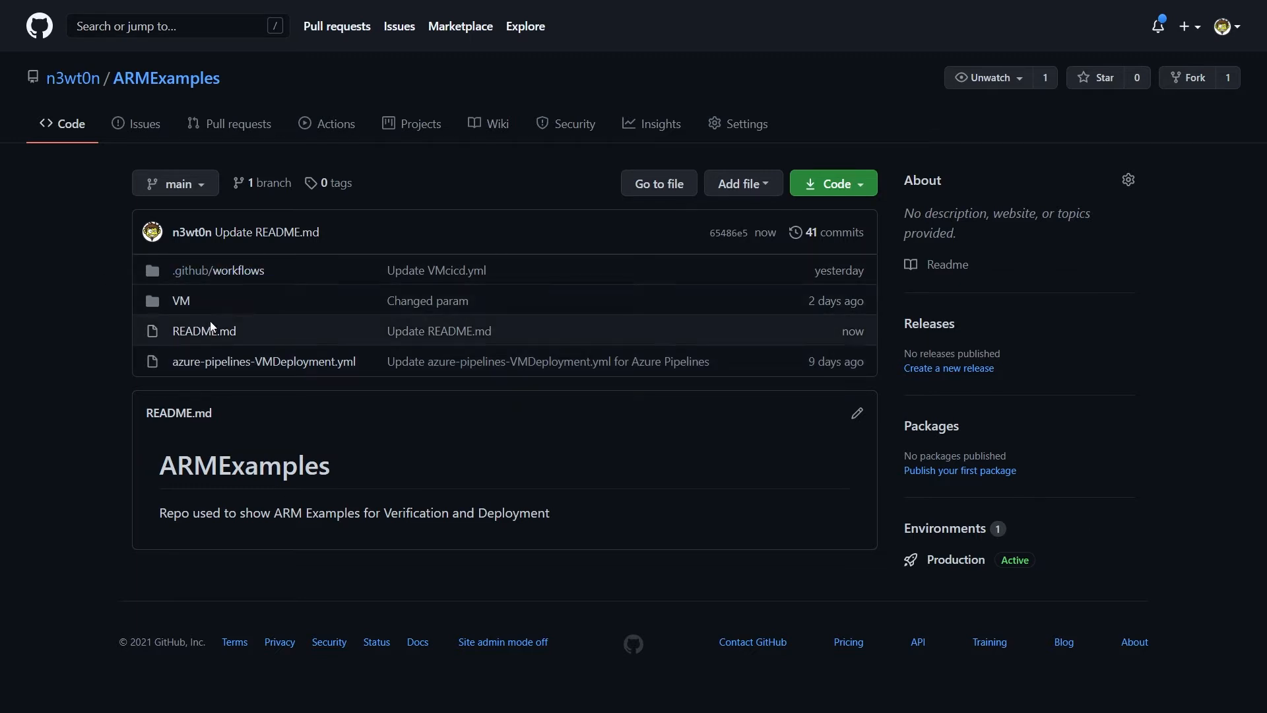
# - Open the VM folder listing parameters.json and template.json
pyautogui.click(180, 299)
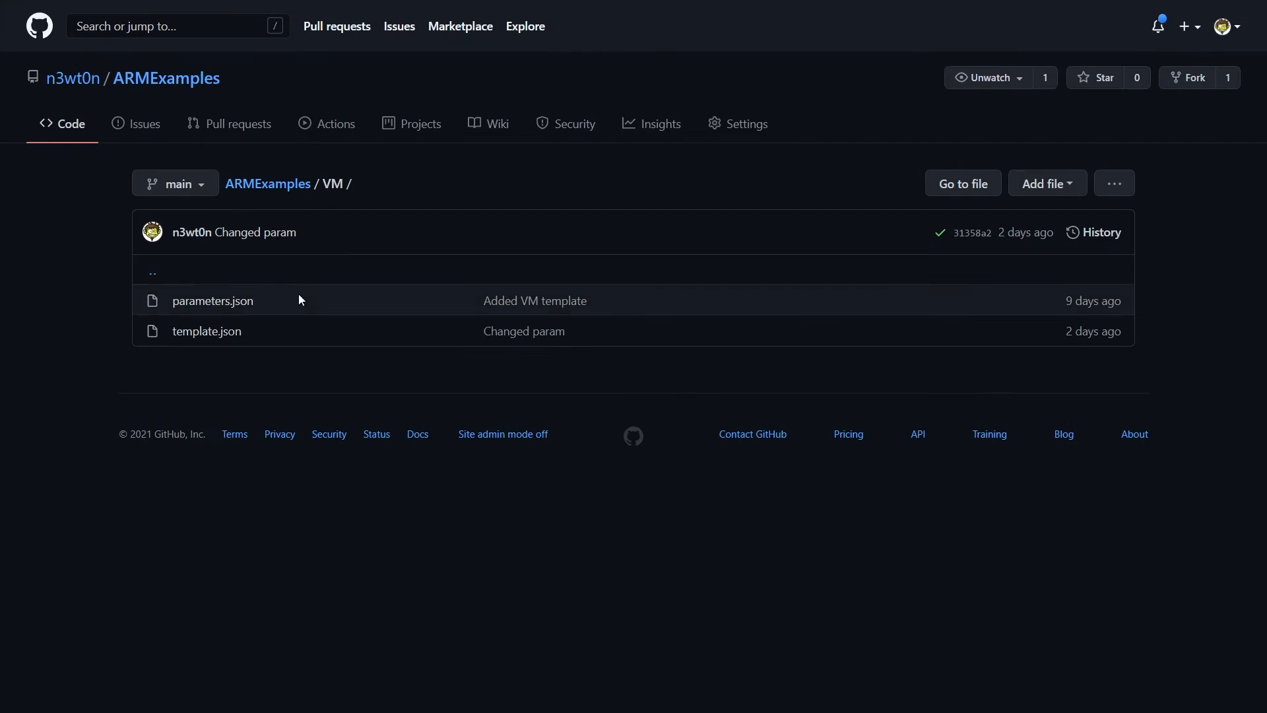
pyautogui.click(207, 330)
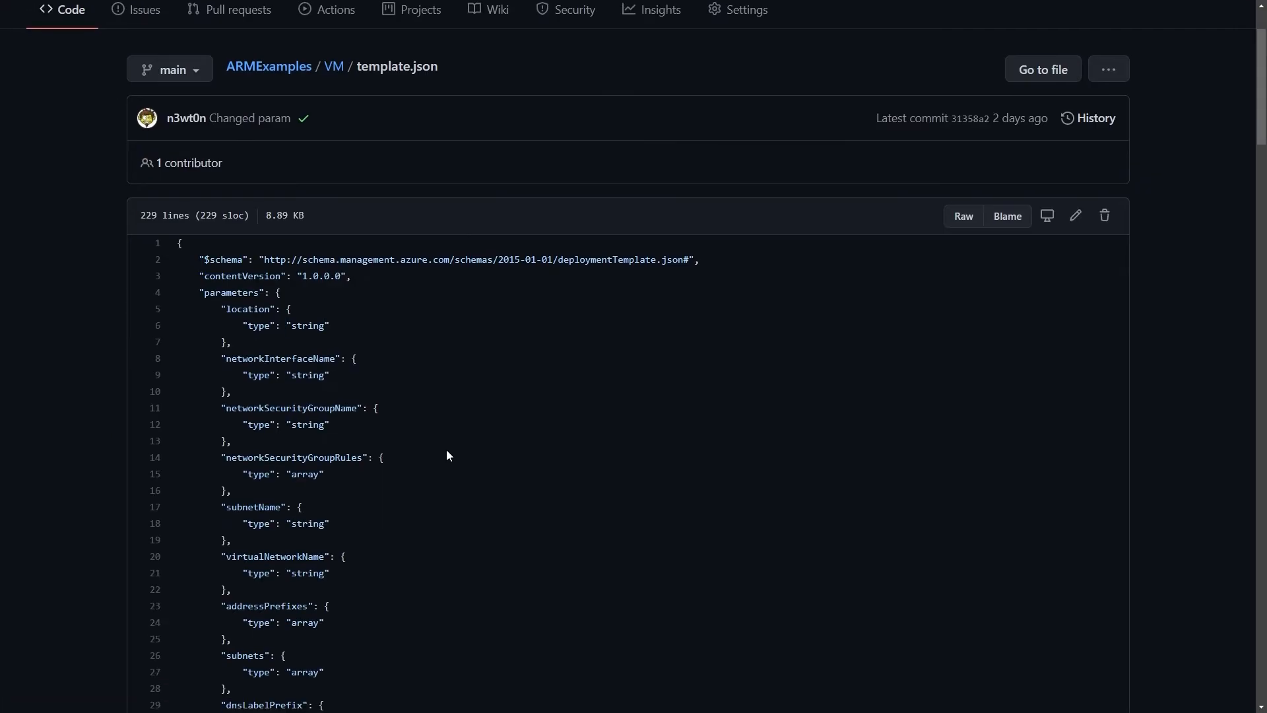
pyautogui.scroll(-3)
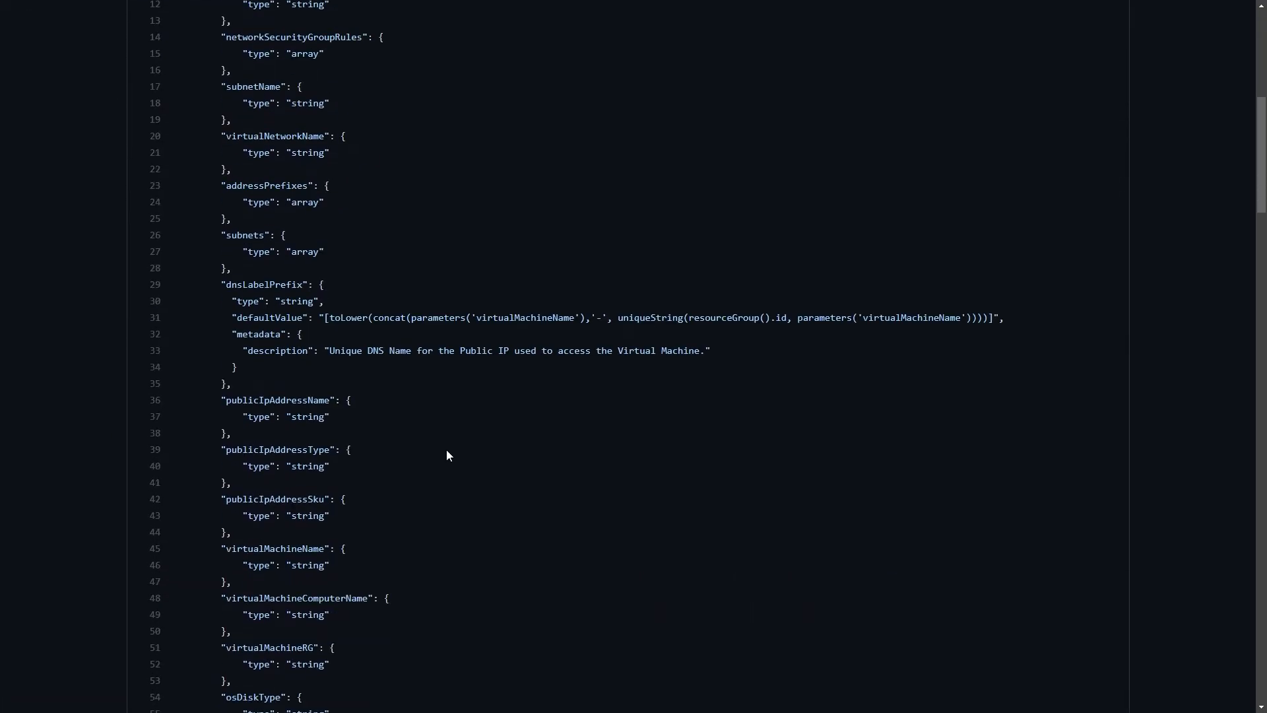
pyautogui.scroll(-3)
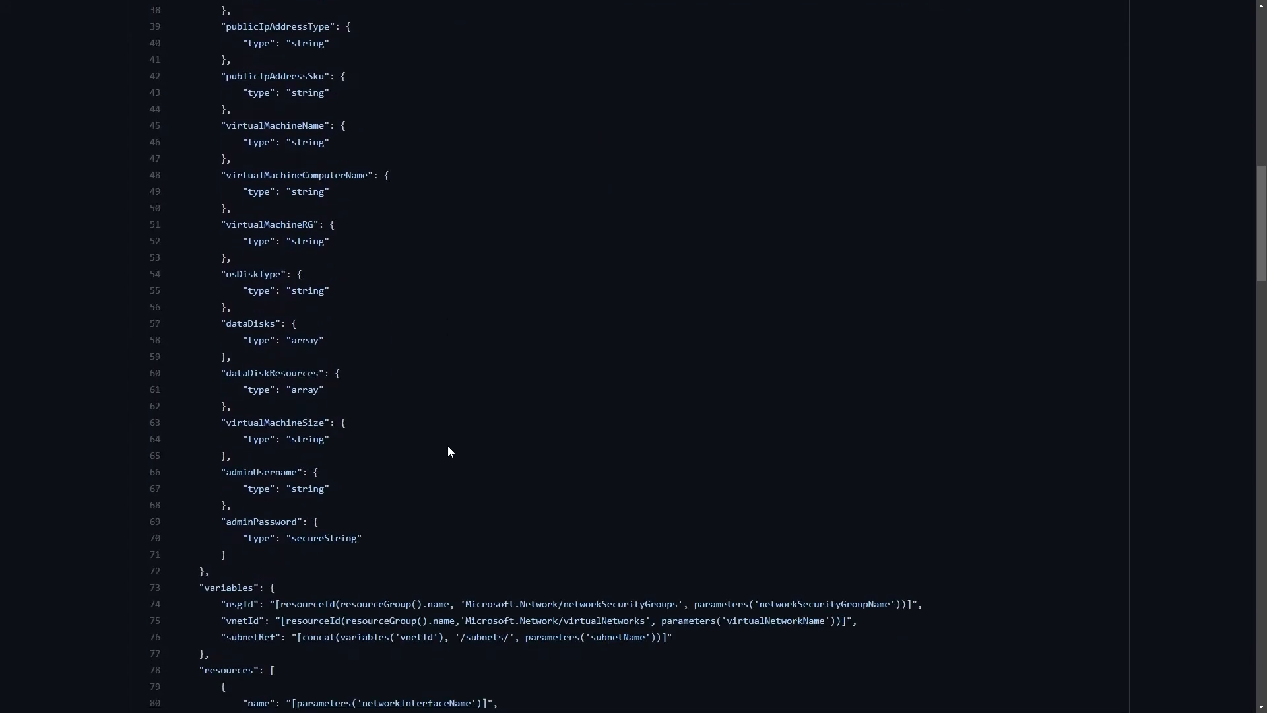
pyautogui.scroll(-3)
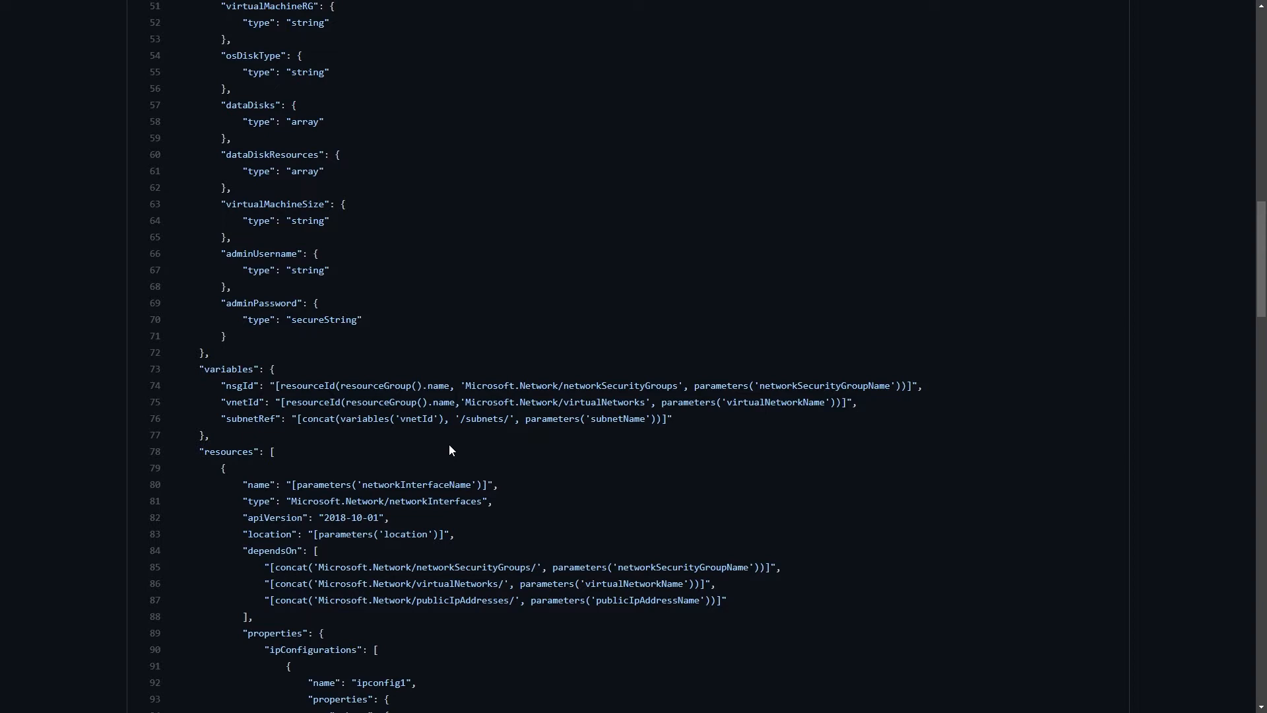
pyautogui.scroll(-3)
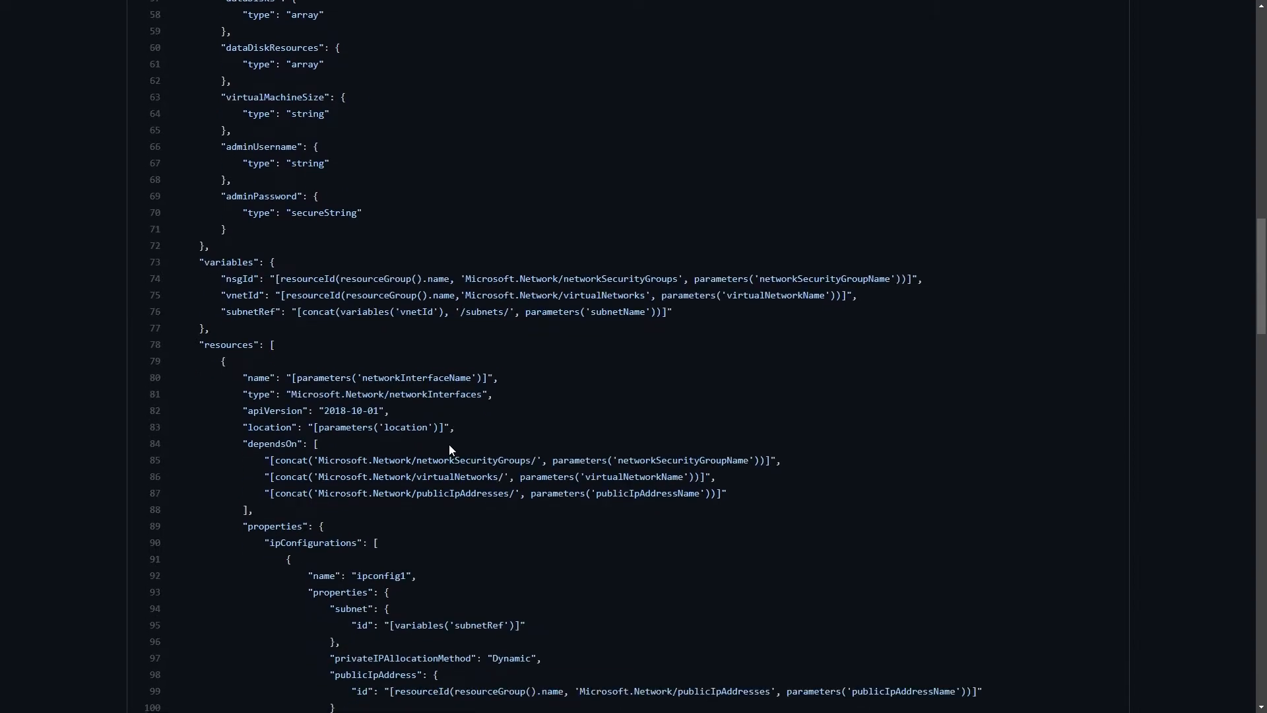
pyautogui.scroll(-3)
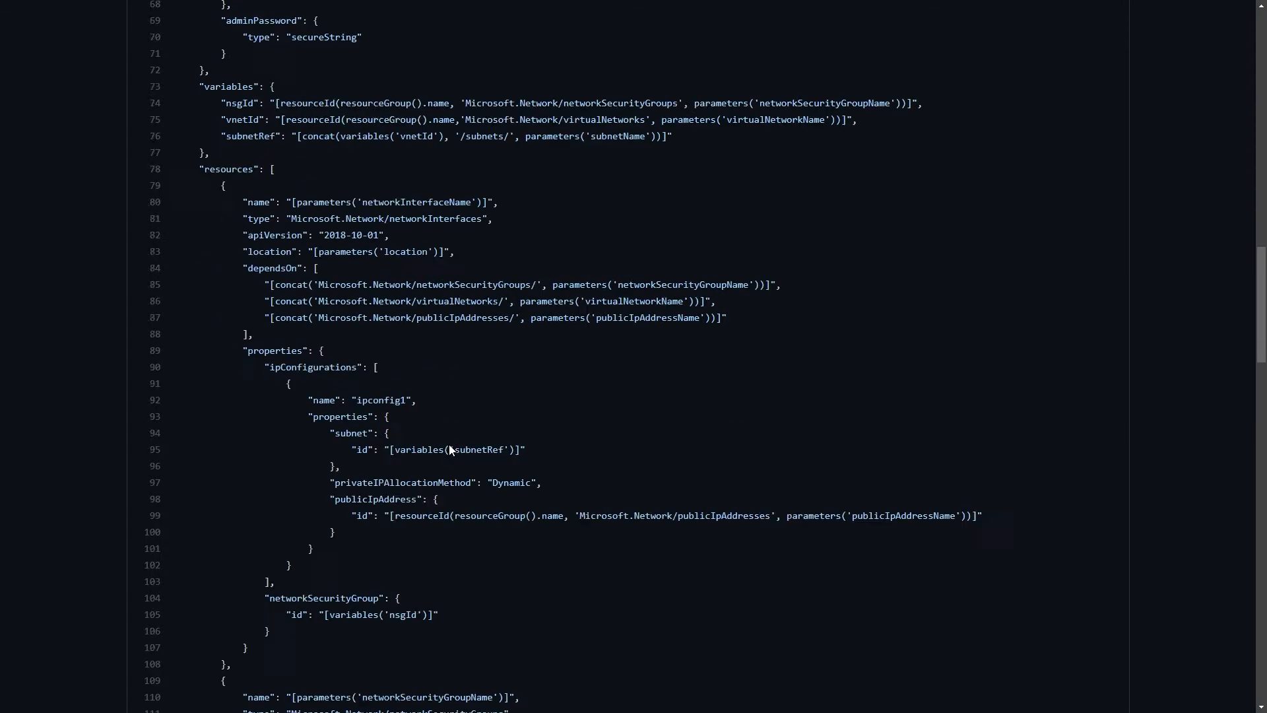
pyautogui.scroll(-3)
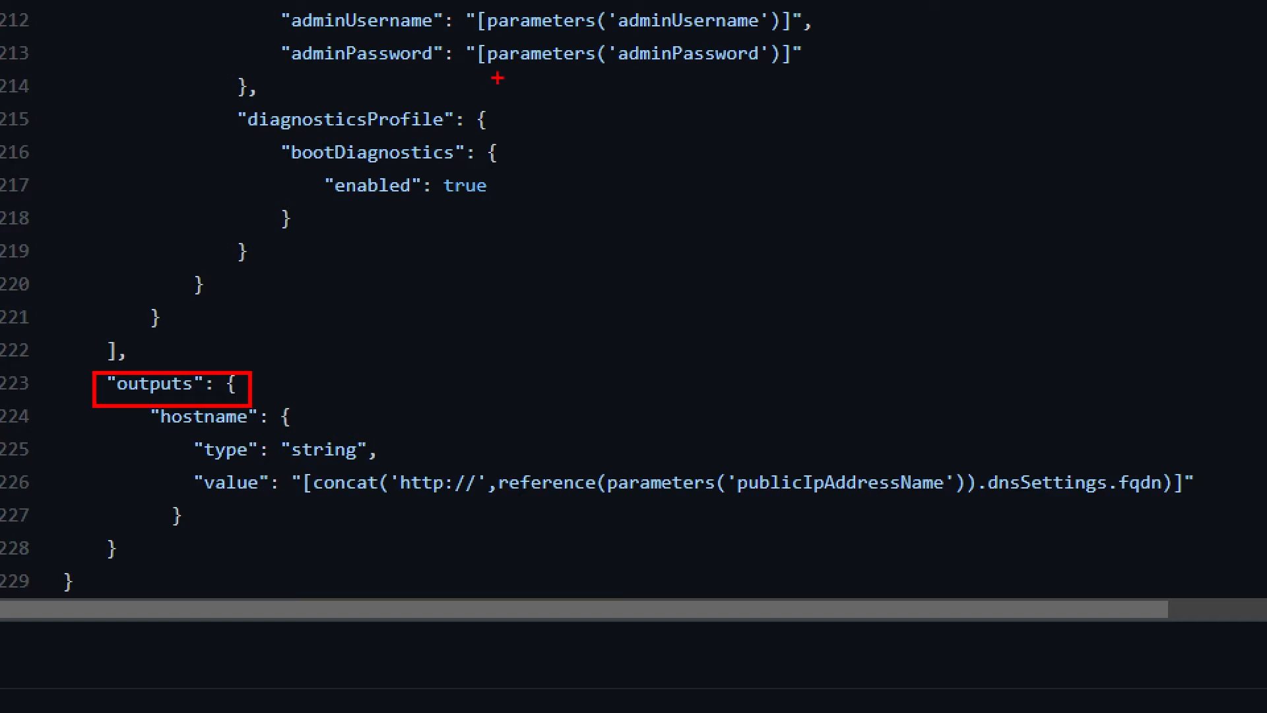
pyautogui.moveTo(497, 76); pyautogui.dragTo(788, 74)
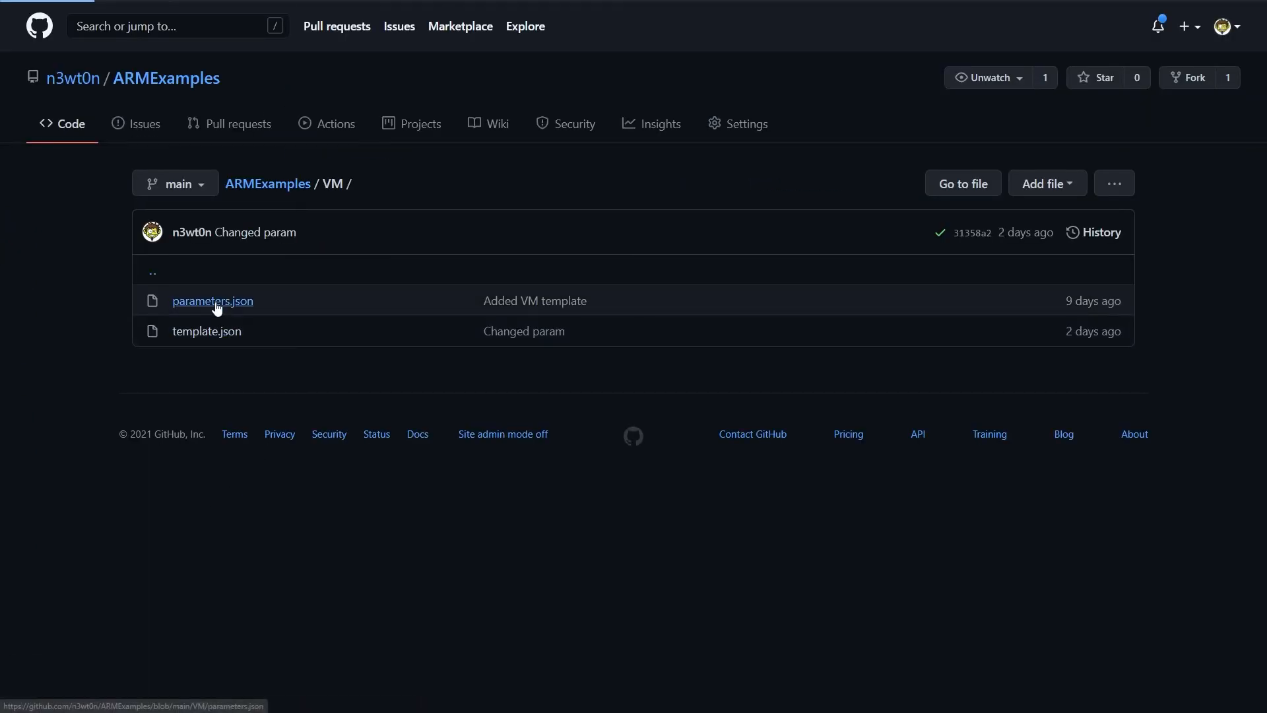
# - View parameters.json and scroll through the VM parameter values
pyautogui.click(213, 301)
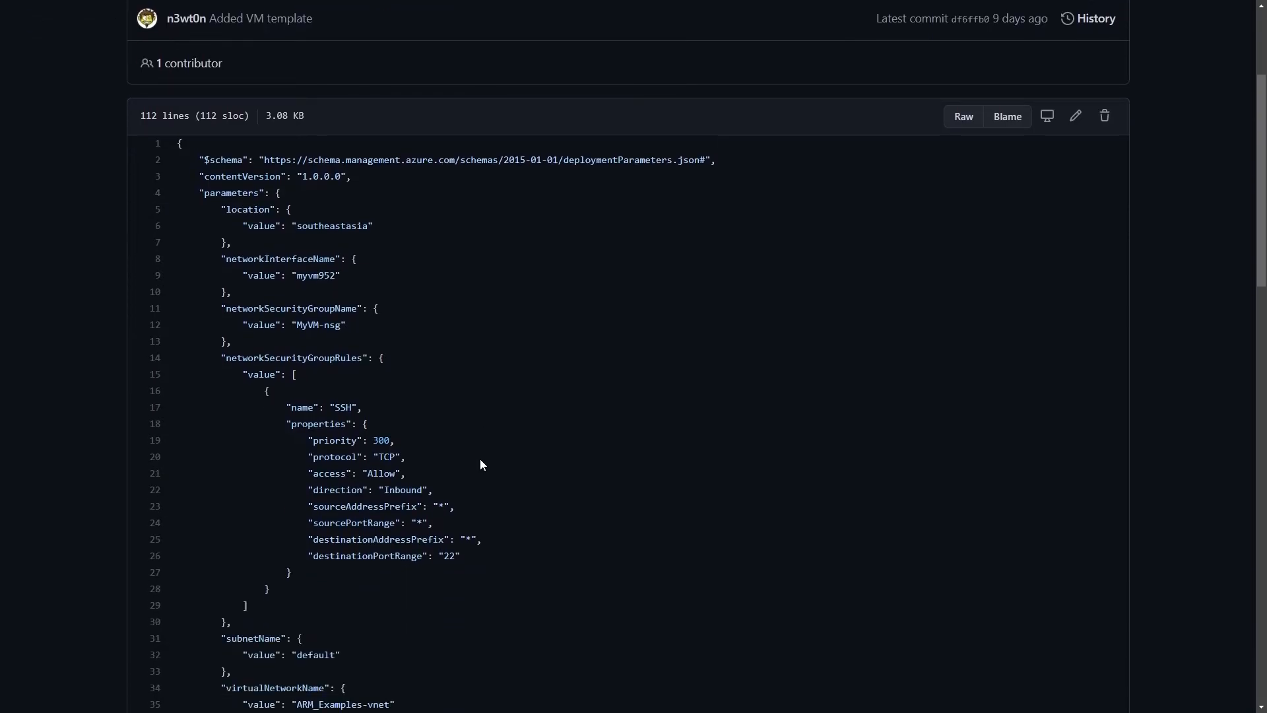
pyautogui.scroll(-3)
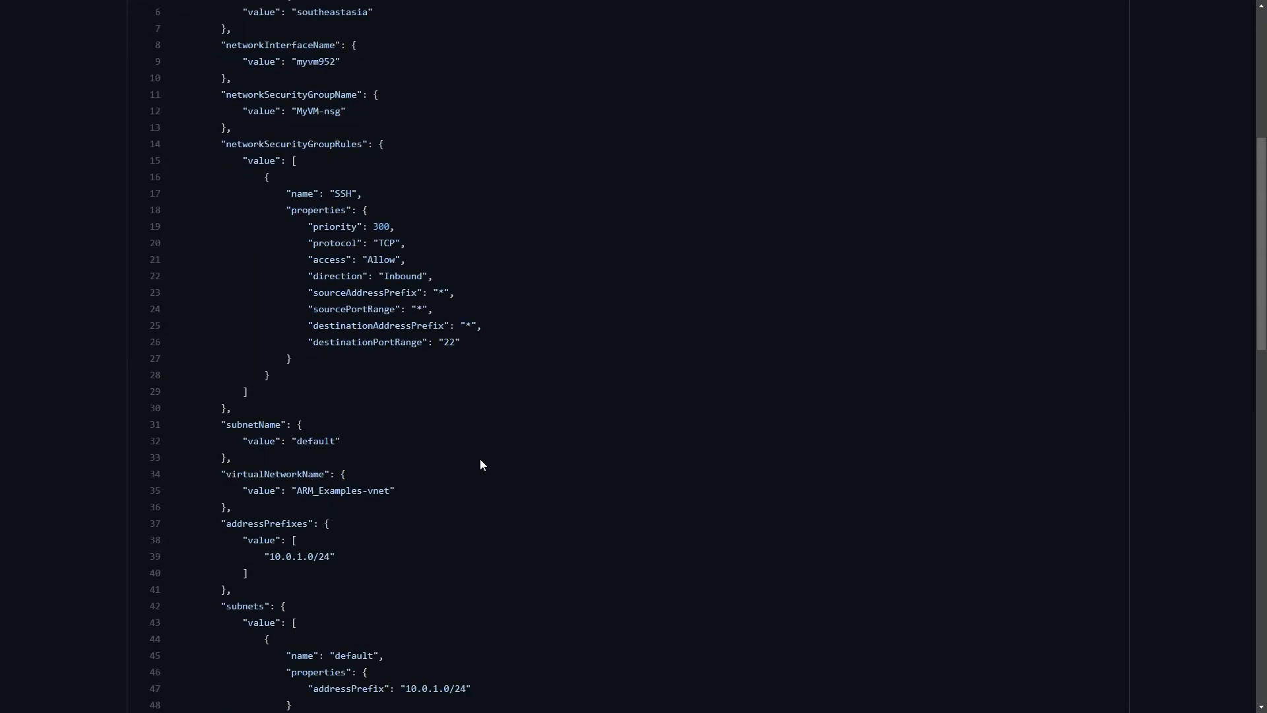
pyautogui.scroll(-3)
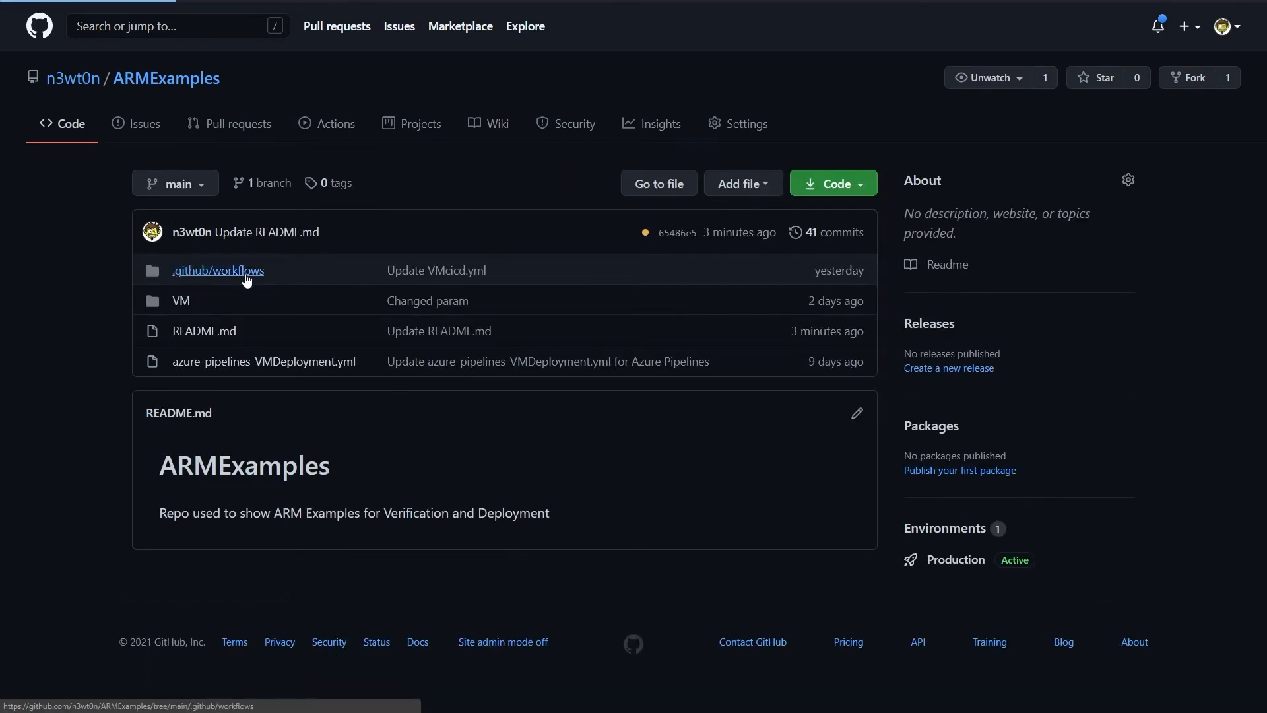
# - Open .github/workflows/VMcicd.yml and scroll through its triggers, env and validation steps
pyautogui.click(218, 269)
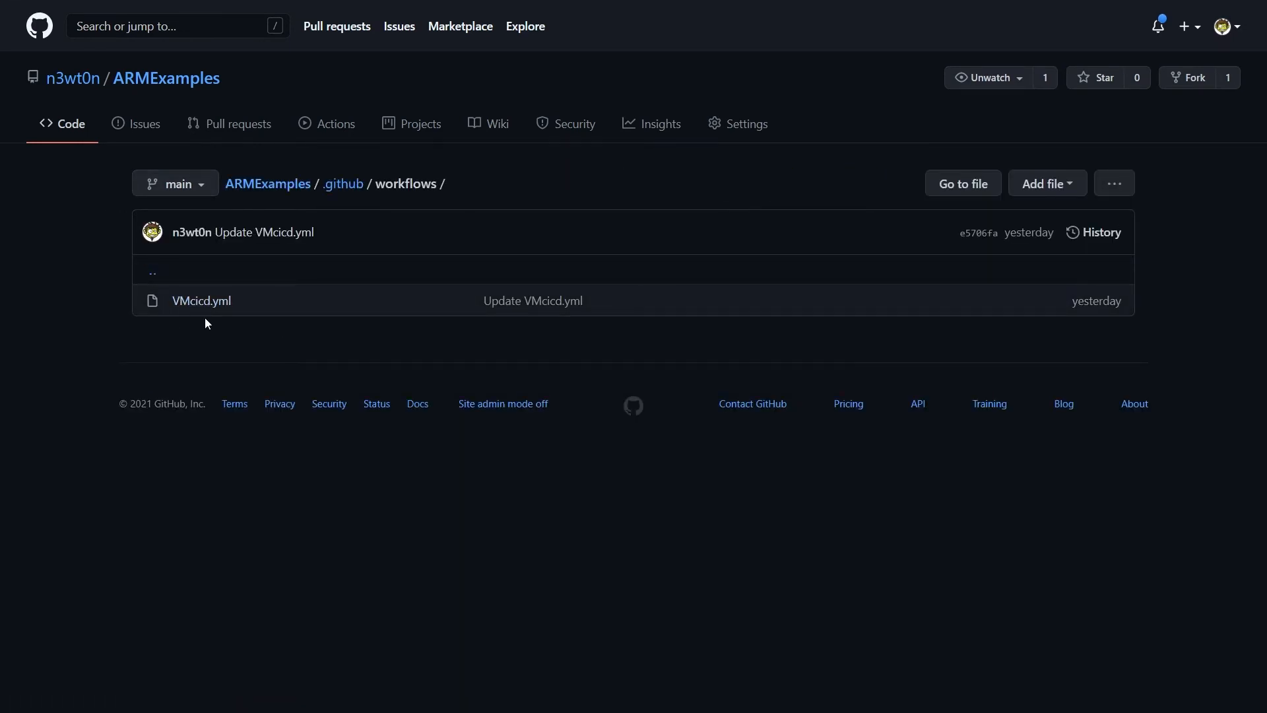
pyautogui.click(201, 299)
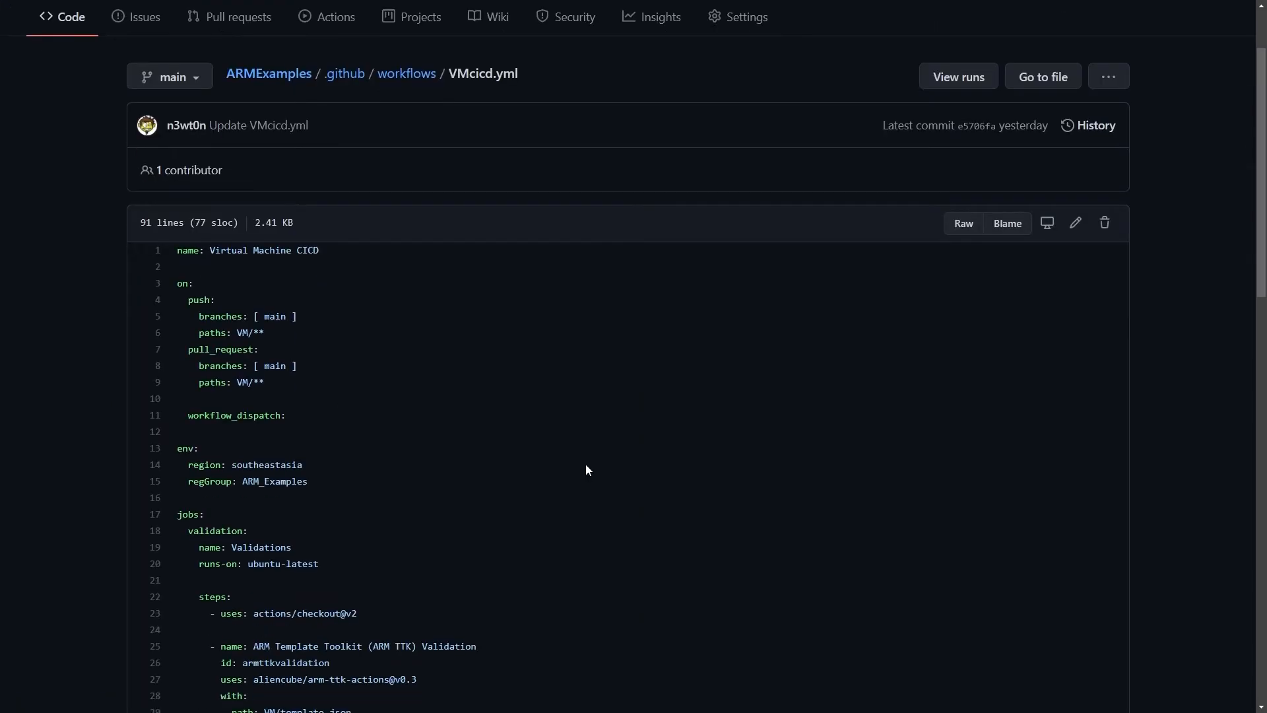
pyautogui.scroll(-3)
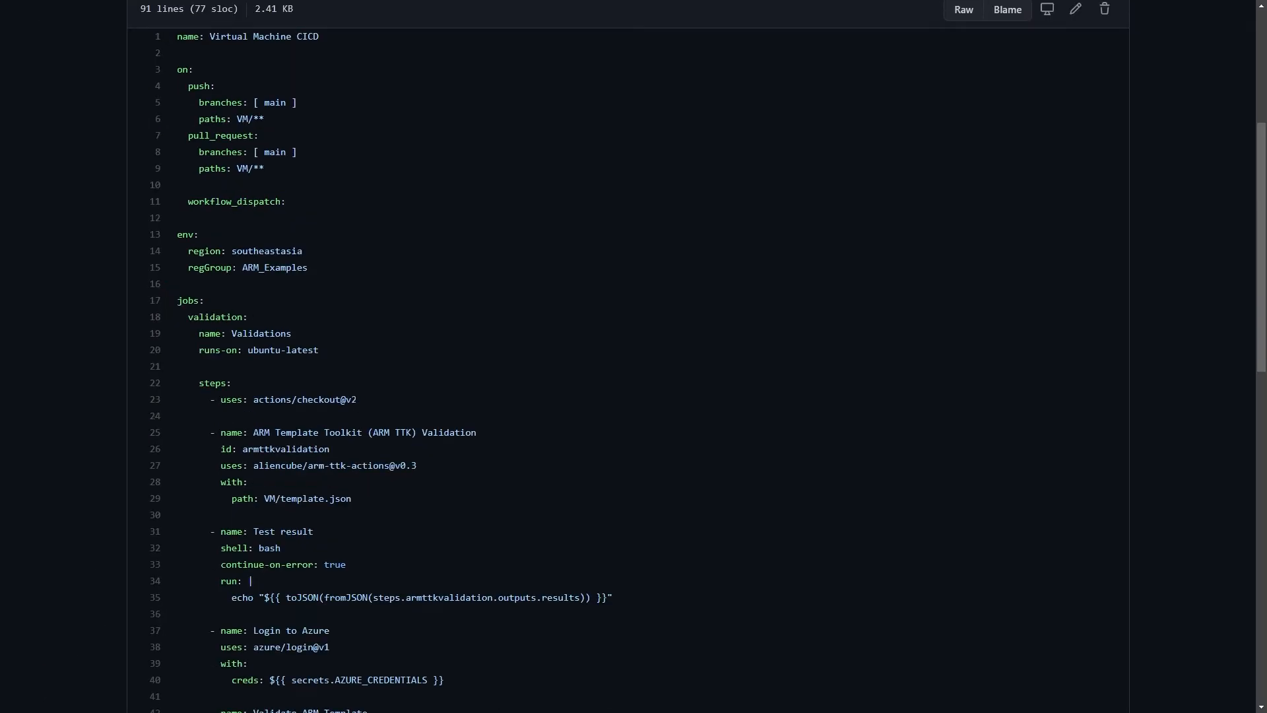
pyautogui.scroll(-3)
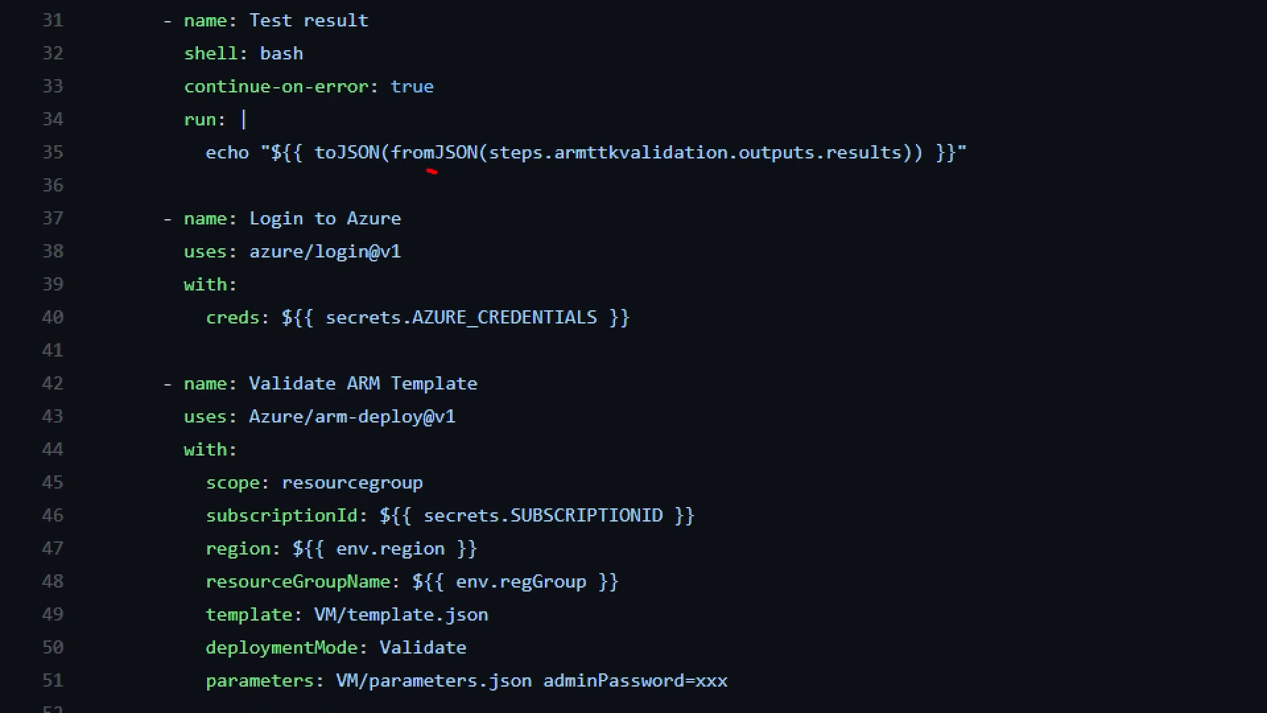
pyautogui.moveTo(430, 172); pyautogui.dragTo(937, 173)
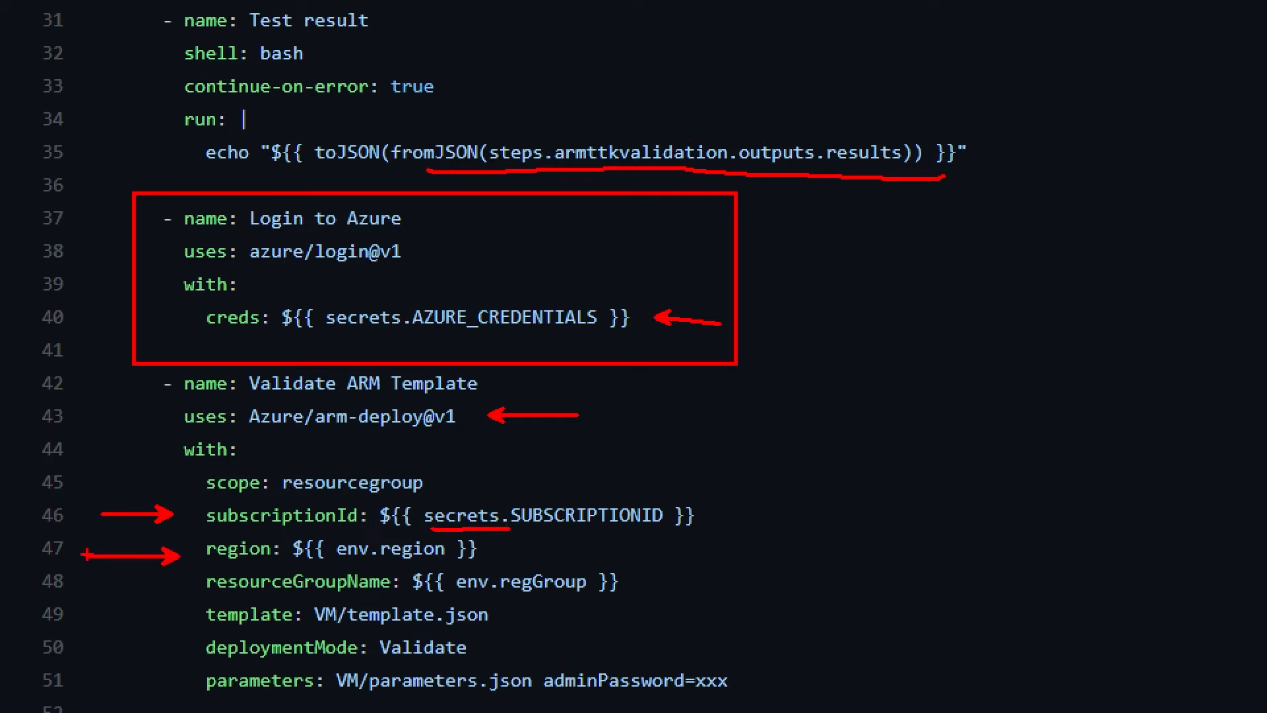
pyautogui.moveTo(96, 594); pyautogui.dragTo(182, 582)
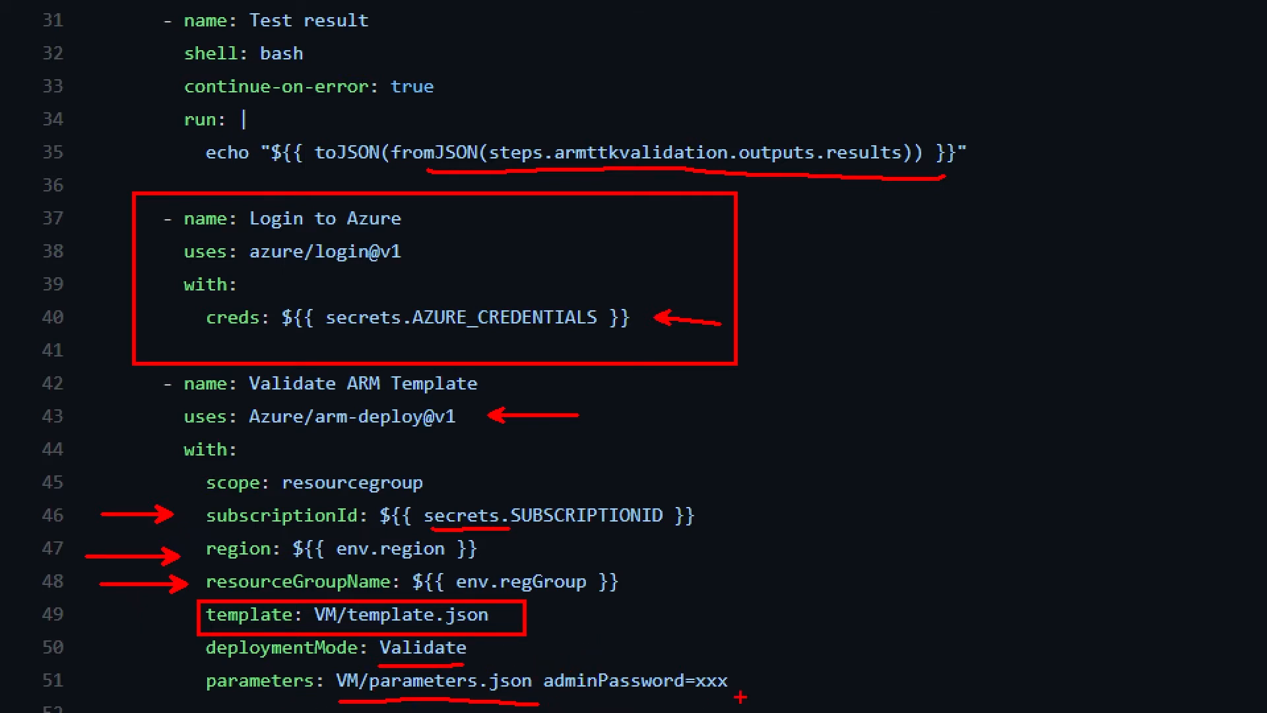
pyautogui.moveTo(784, 625)
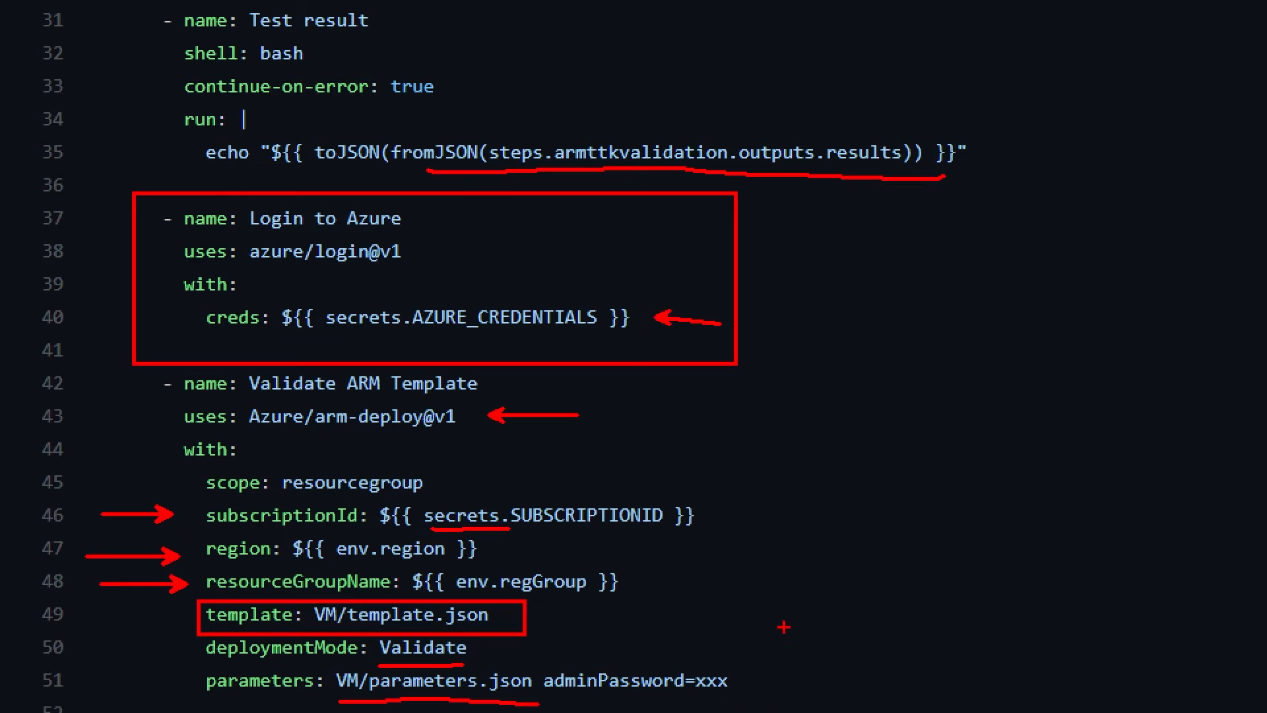
pyautogui.moveTo(780, 626); pyautogui.dragTo(723, 674)
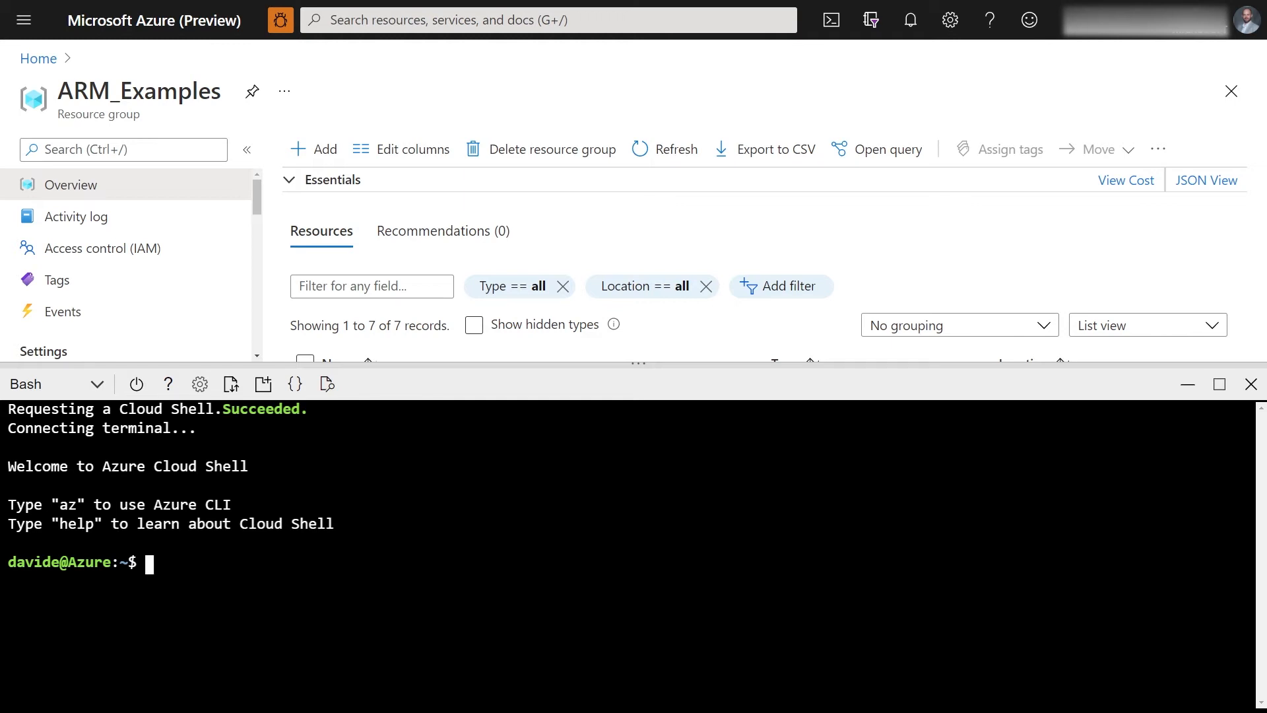
# - Enter az ad sp create-for-rbac --name "GHARMExamples" --sdk-auth in Cloud Shell
pyautogui.write('az ad sp create-for-rbac --name "GHARMExamples" --sdk-auth --role co')
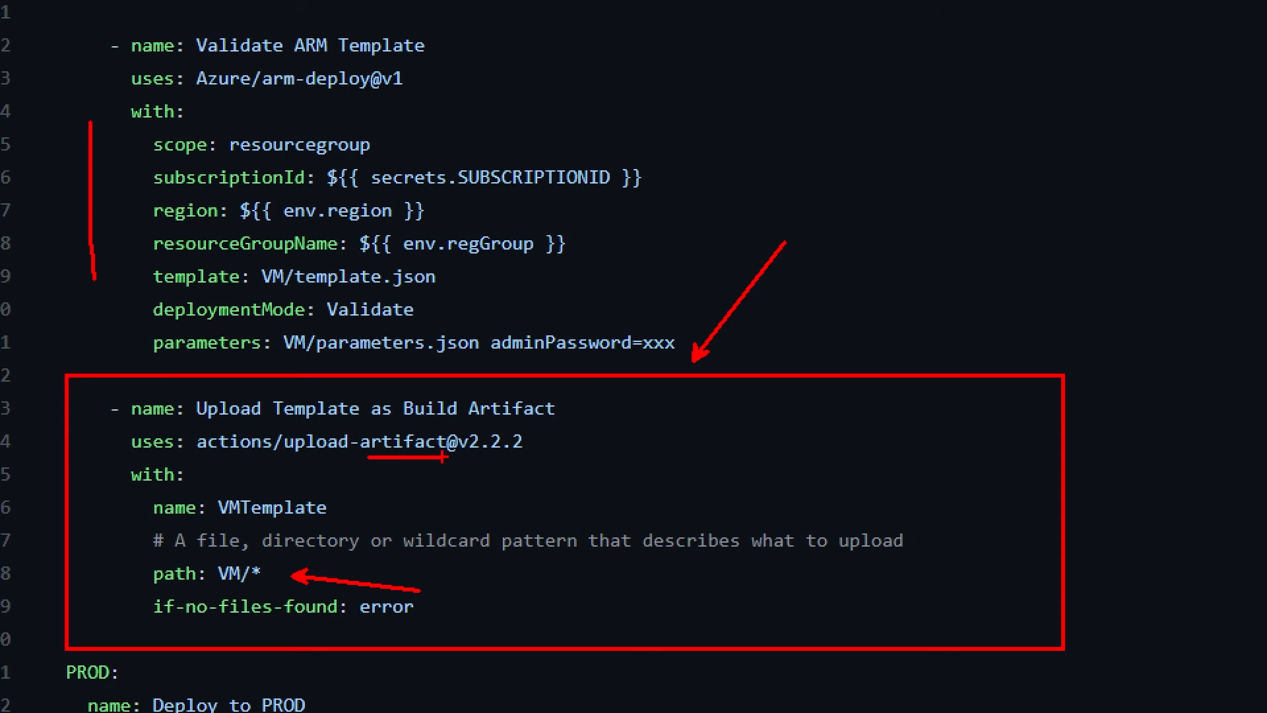
# - Scroll VMcicd.yml to the Upload Template as Build Artifact step
pyautogui.scroll(-3)
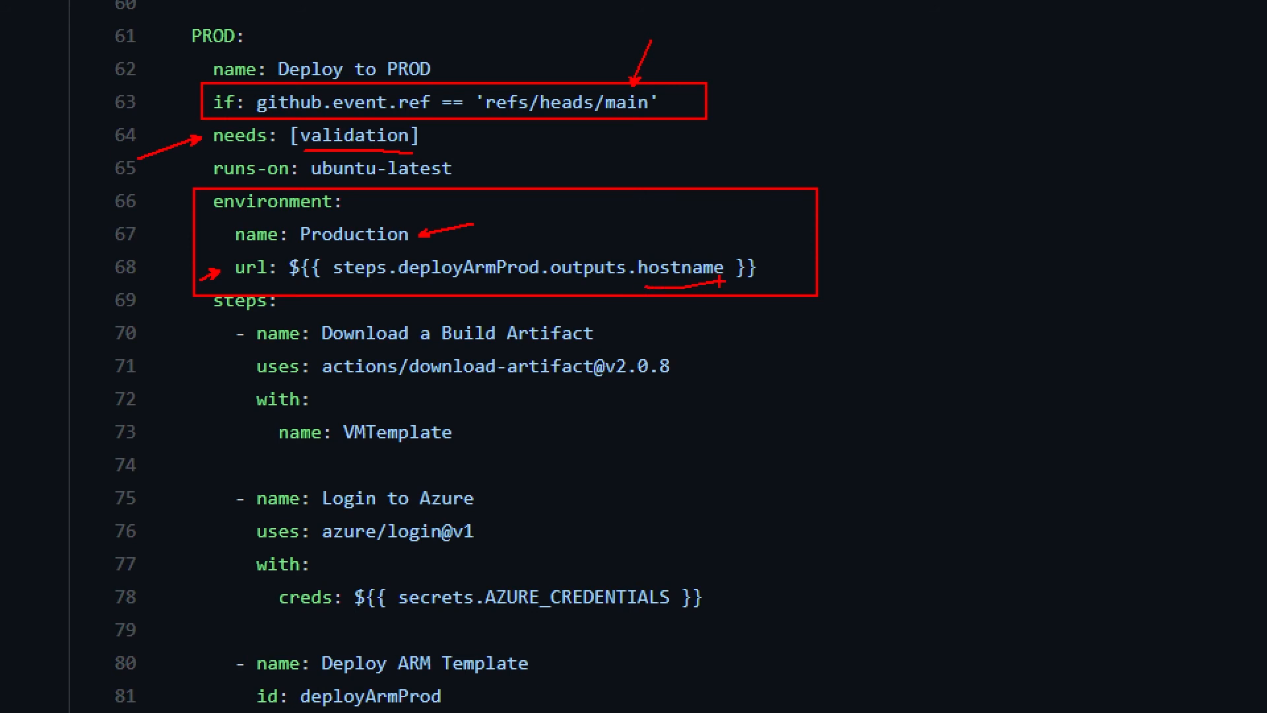
# - Scroll to the PROD job's Download a Build Artifact and Login to Azure steps, highlighting them
pyautogui.scroll(-3)
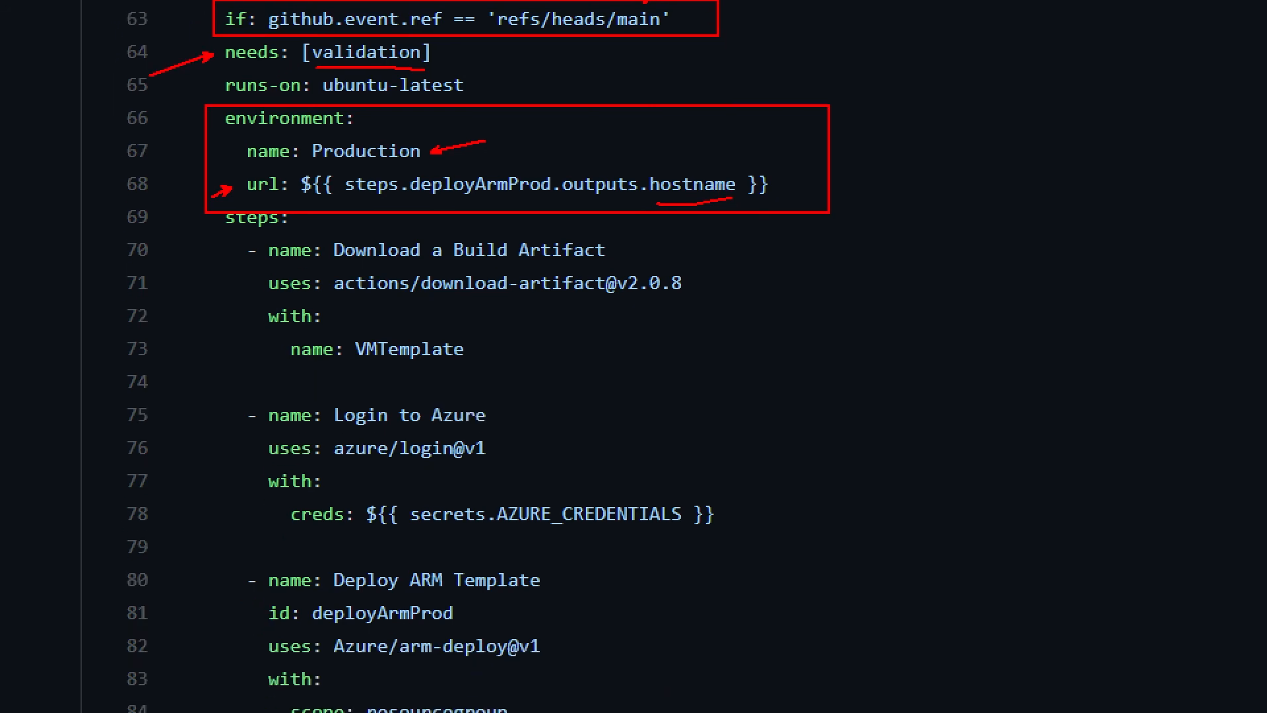
pyautogui.scroll(-3)
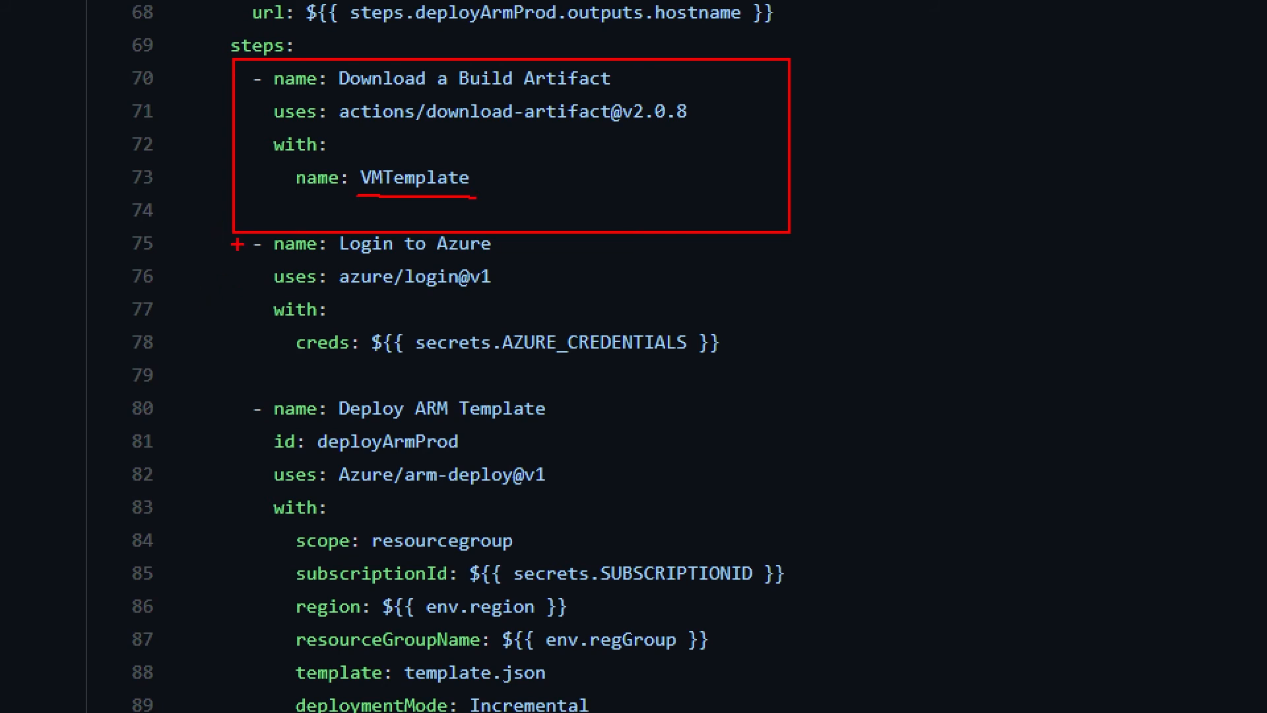
pyautogui.moveTo(239, 235); pyautogui.dragTo(812, 372)
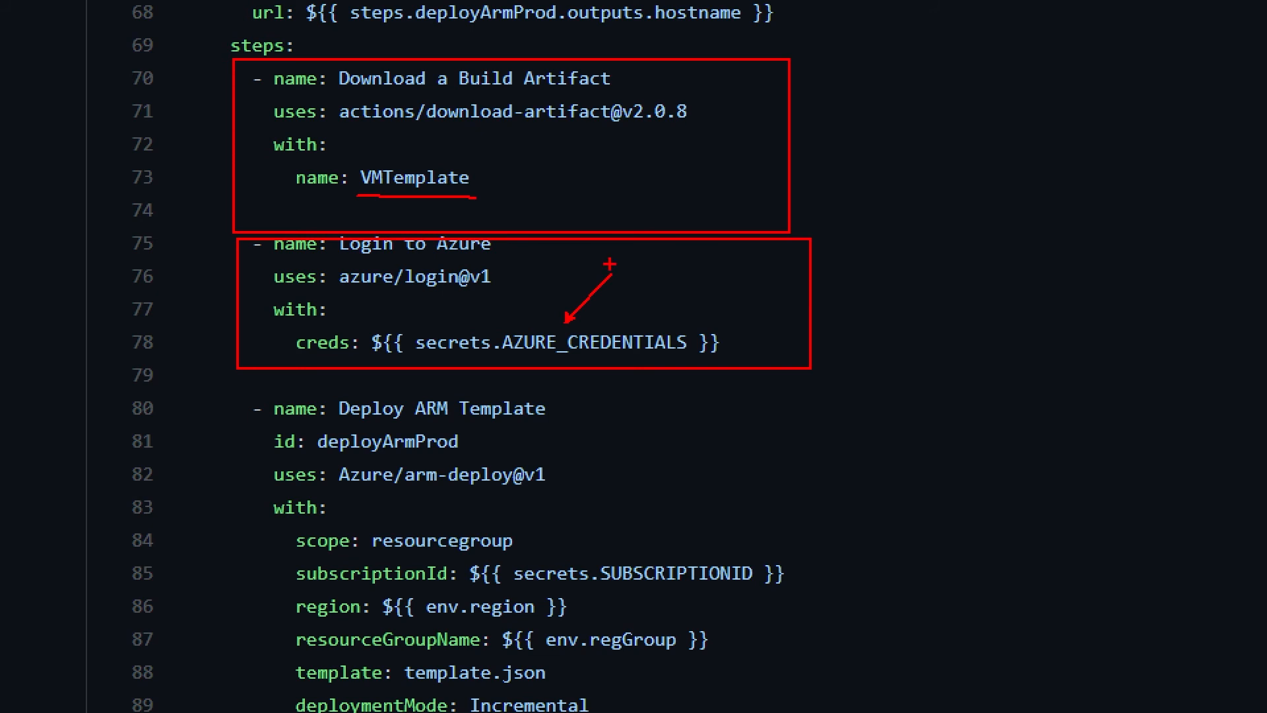
pyautogui.scroll(-3)
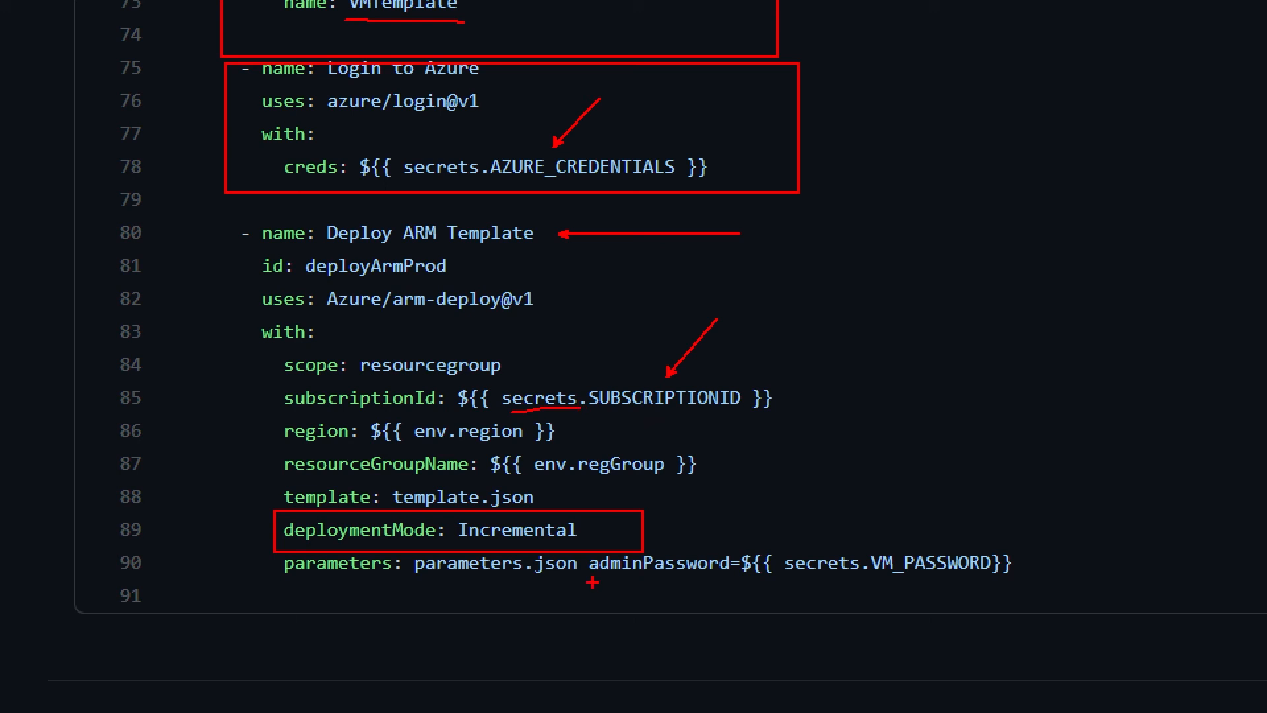
# - Show the Deploy ARM Template step, then open the latest Virtual Machine CICD run (#16) in Actions
pyautogui.moveTo(589, 583); pyautogui.dragTo(982, 581)
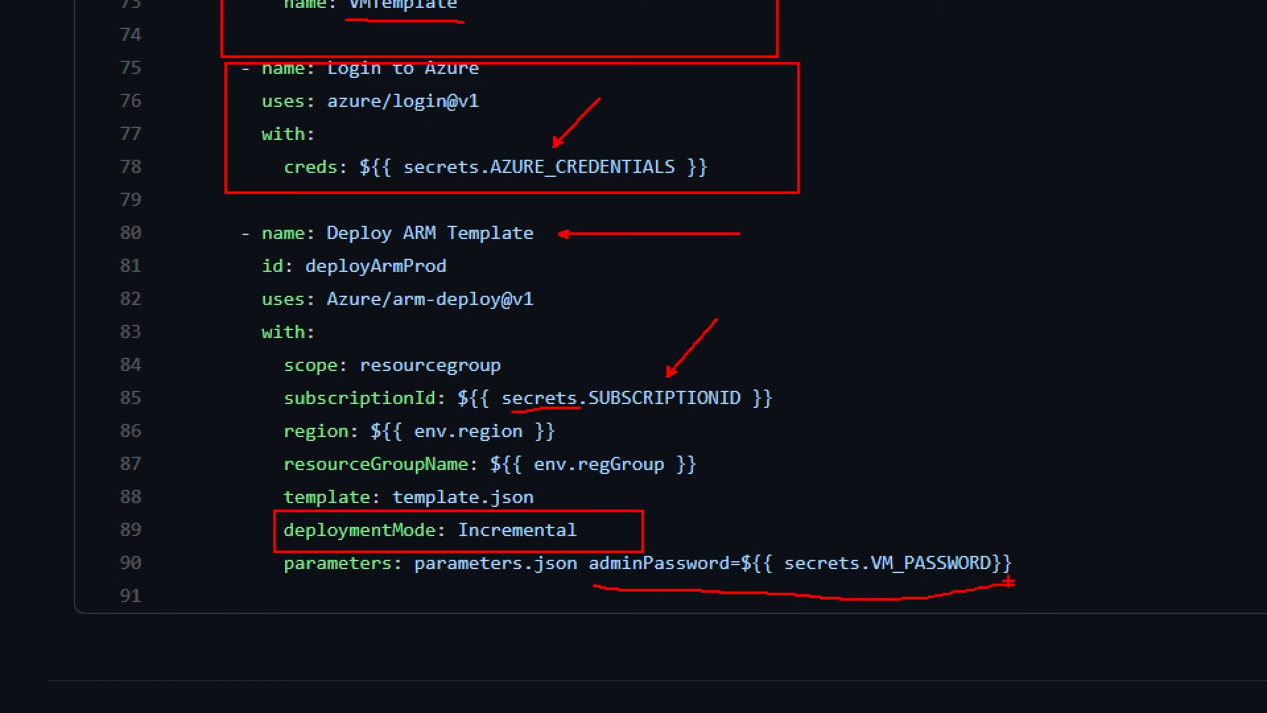
pyautogui.scroll(-3)
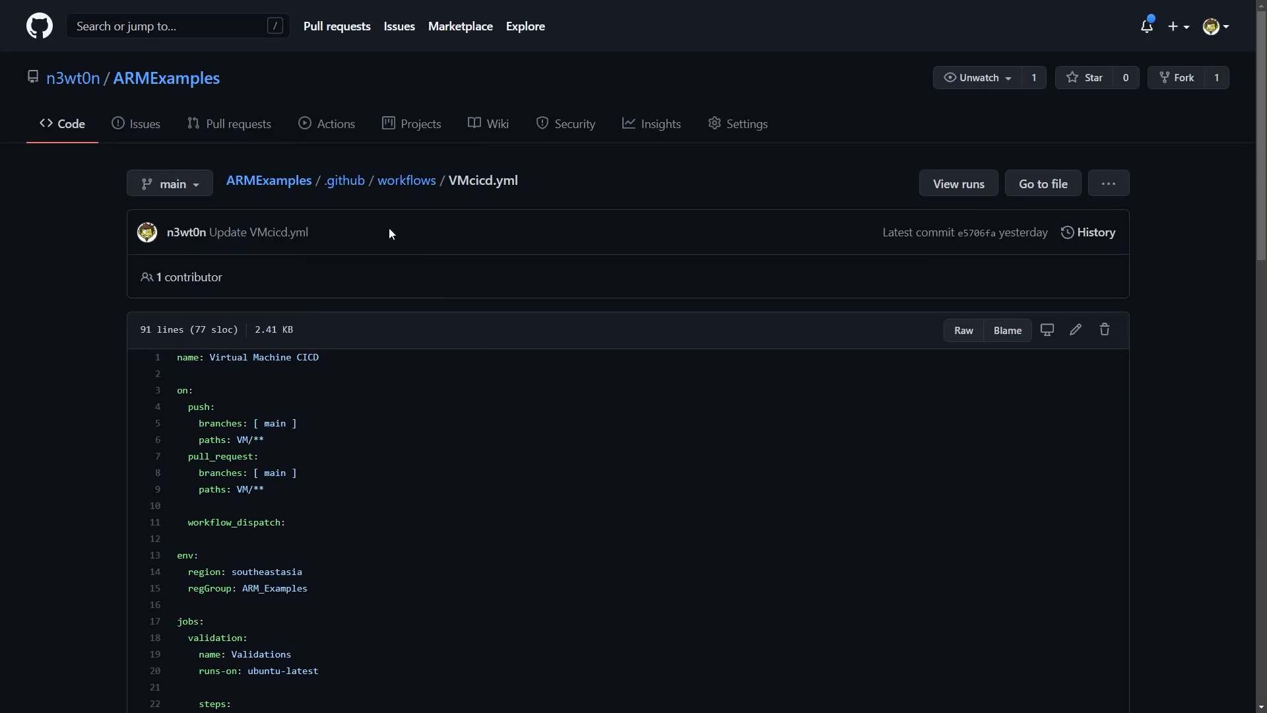
pyautogui.click(337, 124)
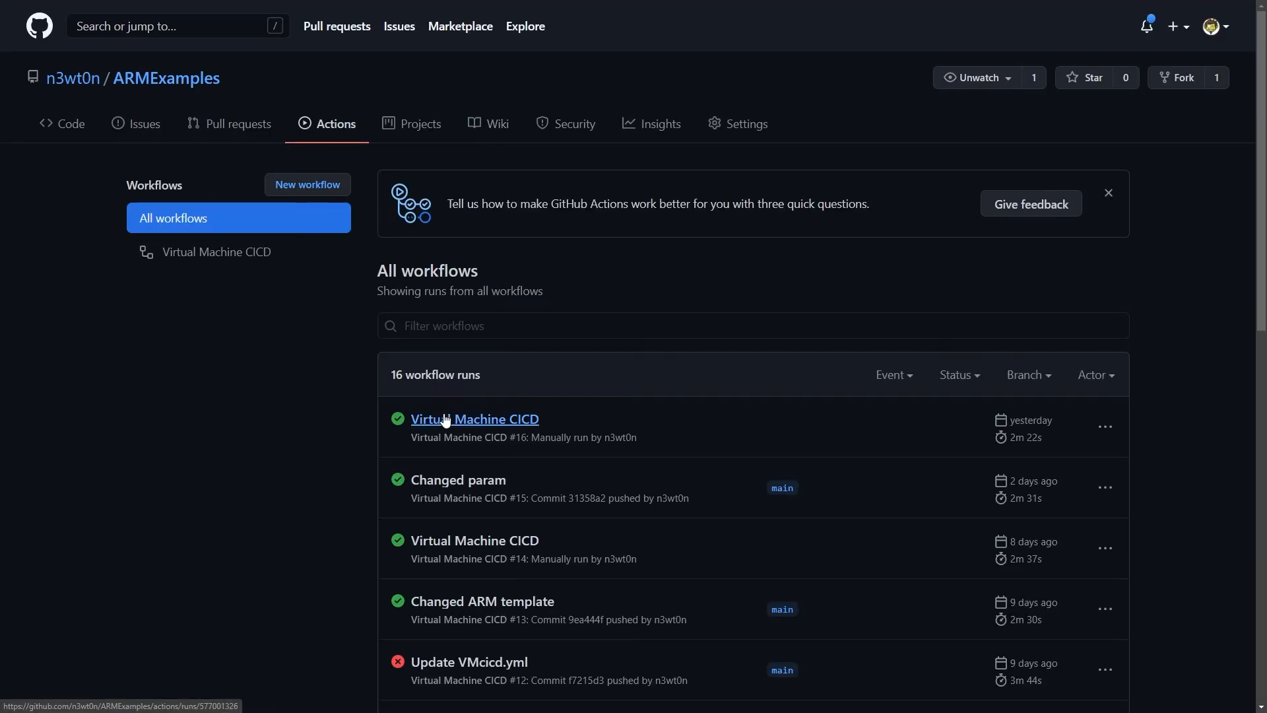
pyautogui.click(474, 418)
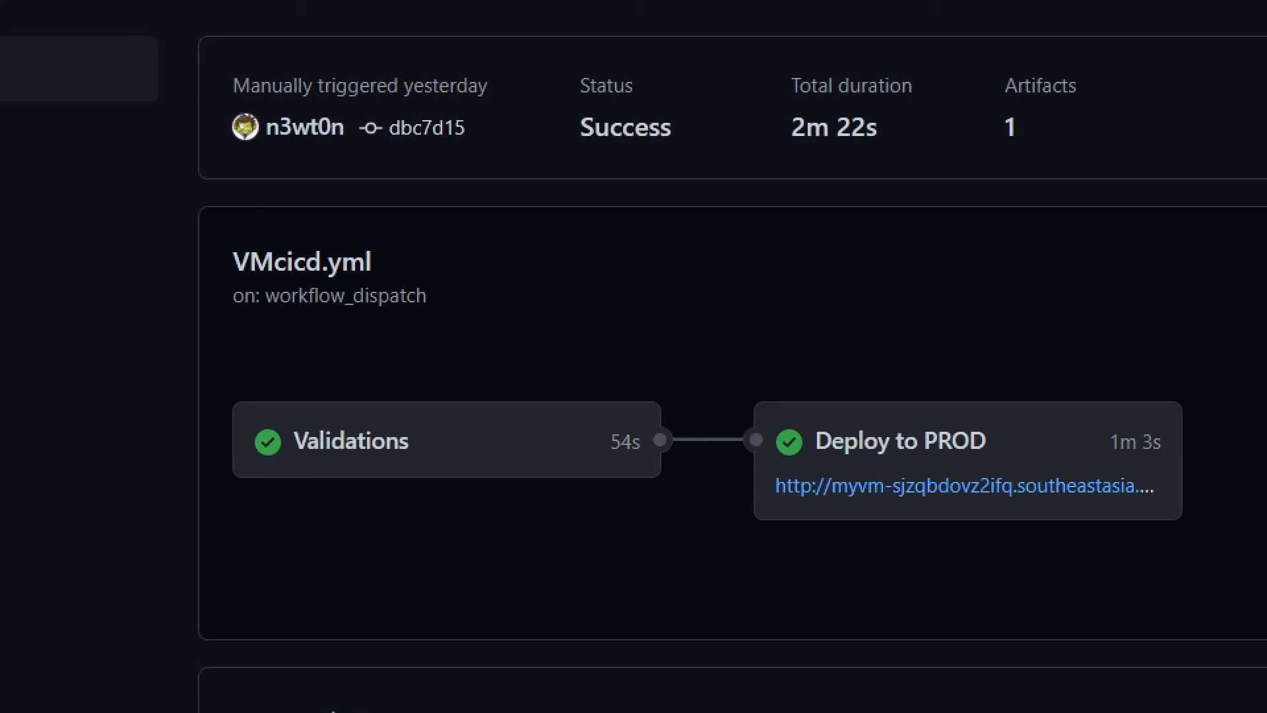